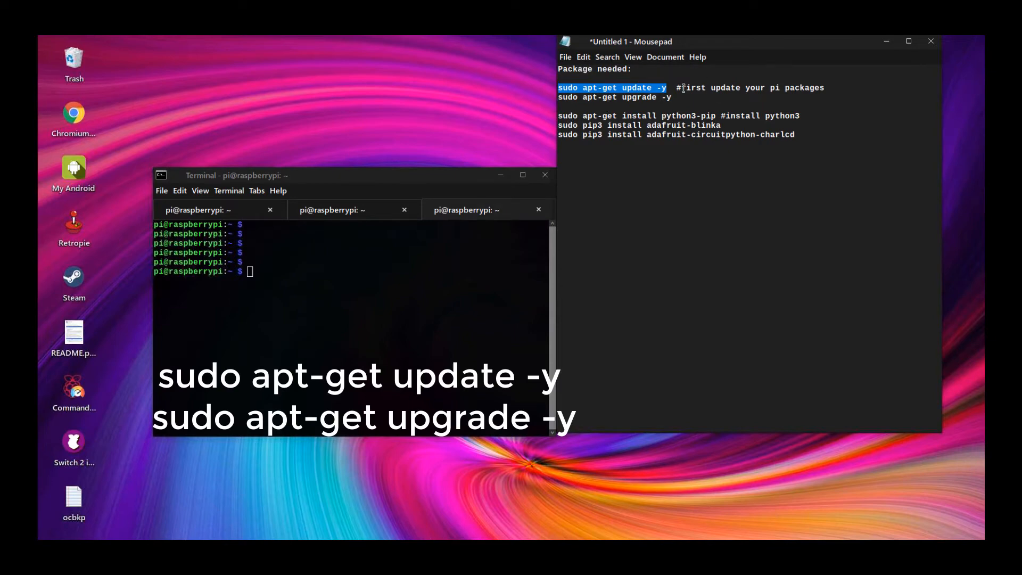
# - Run 'sudo apt-get update -y' then 'sudo apt-get upgrade -y', noting 'sudo reboot' for after the update
pyautogui.rightClick(339, 313)
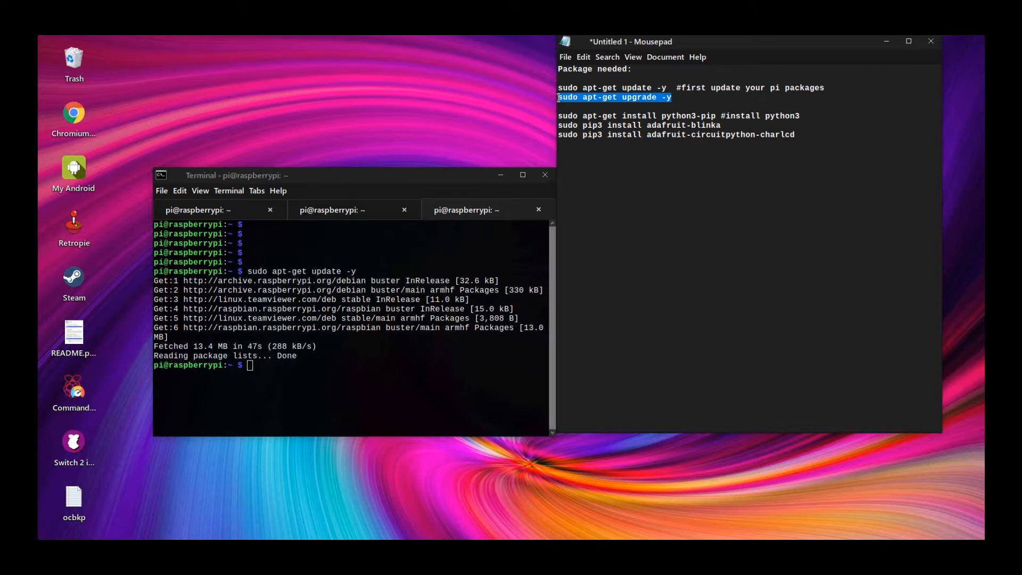
pyautogui.rightClick(397, 378)
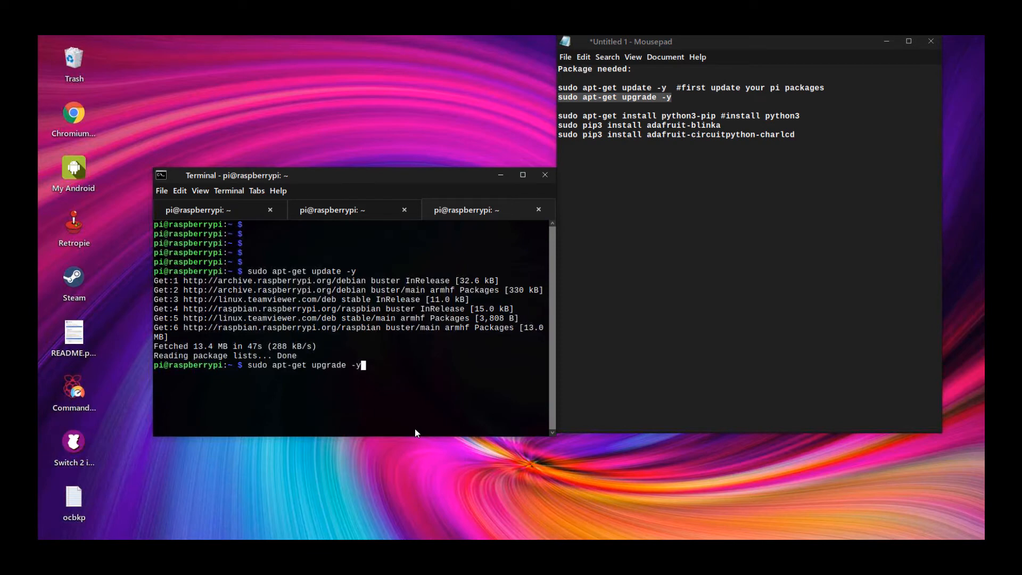
pyautogui.press('Return')
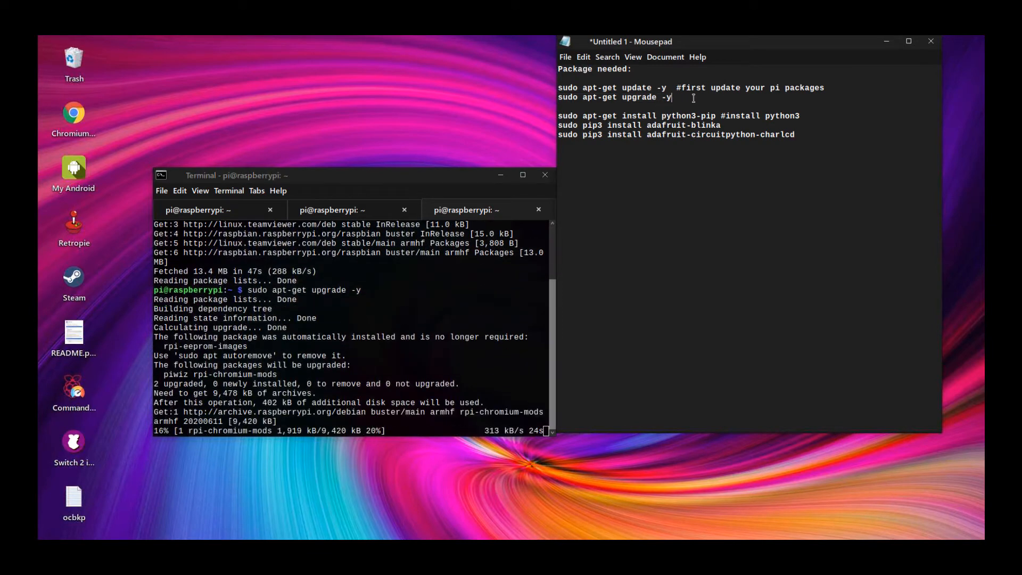
pyautogui.write('sudo reboot #reboot')
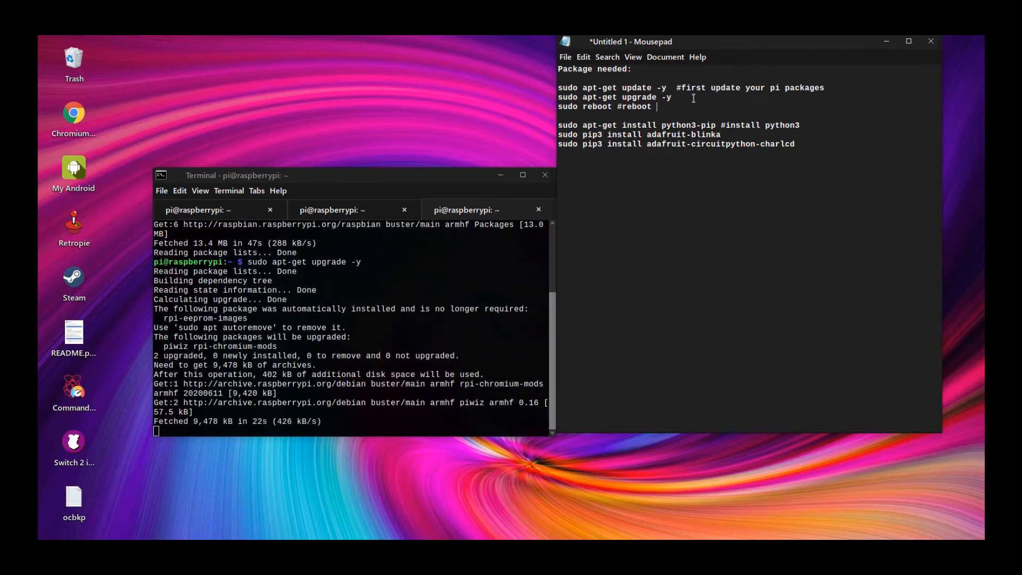
pyautogui.write('pi after update')
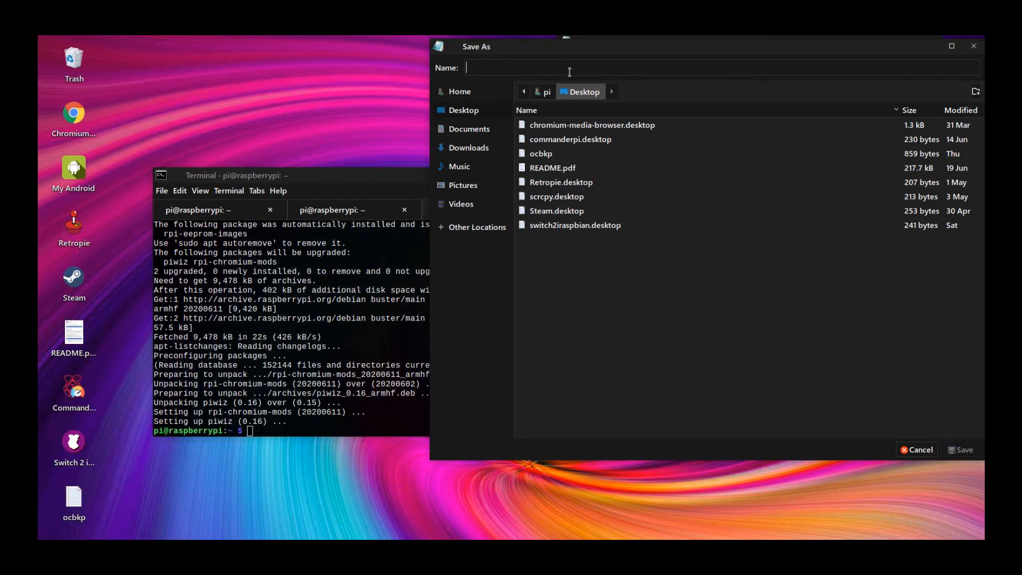
# - Save the command notes as a file named 'notes' on the Desktop
pyautogui.write('notes')
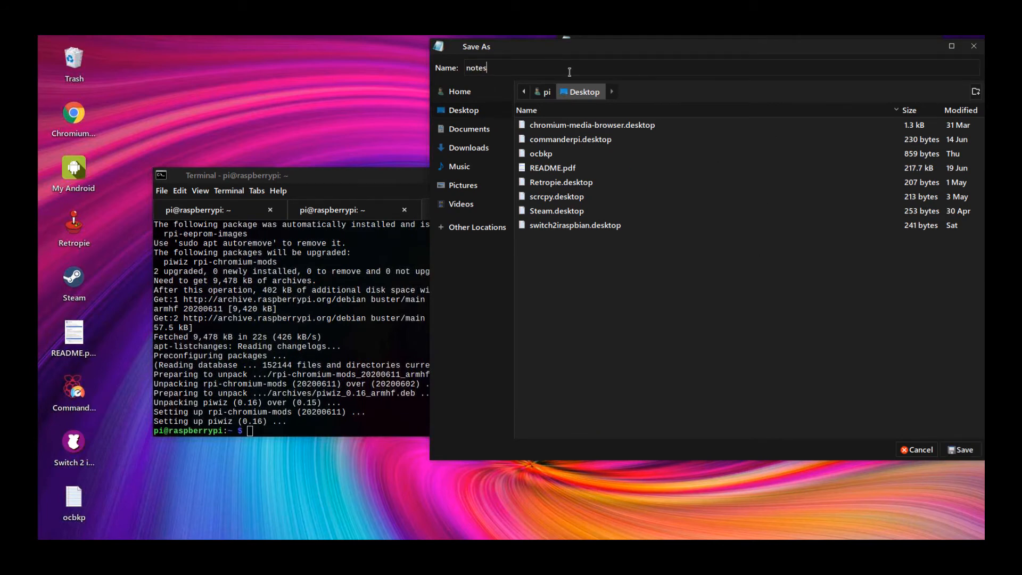
pyautogui.click(961, 449)
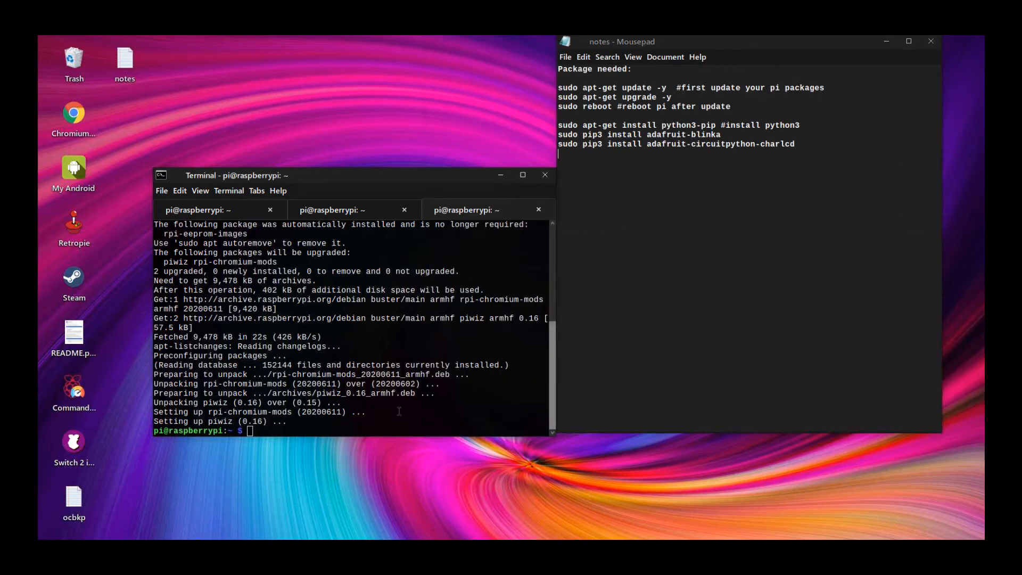
# - Run 'sudo reboot' to restart the Raspberry Pi
pyautogui.write('sudo reboot')
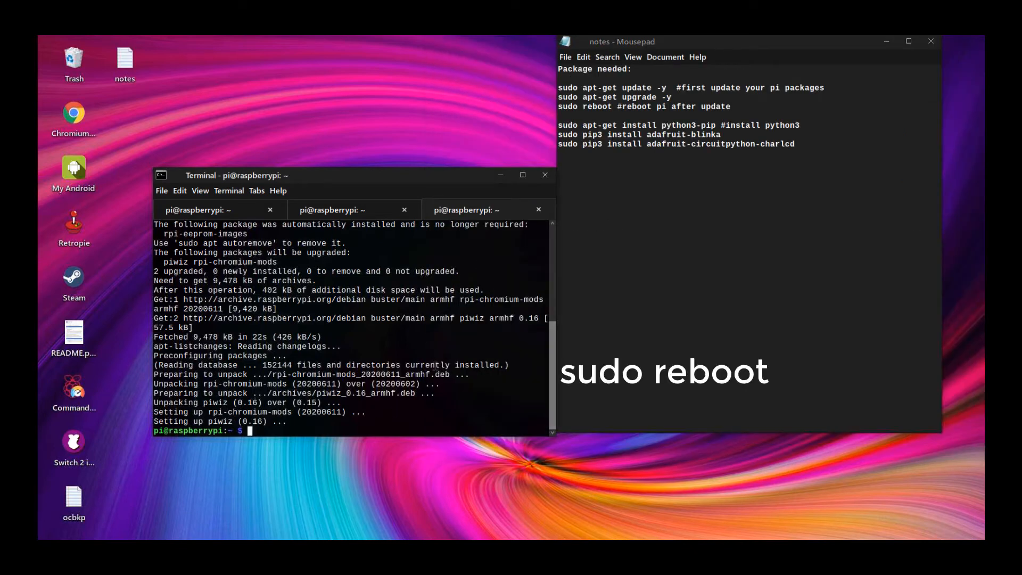
pyautogui.write('sudo reboot')
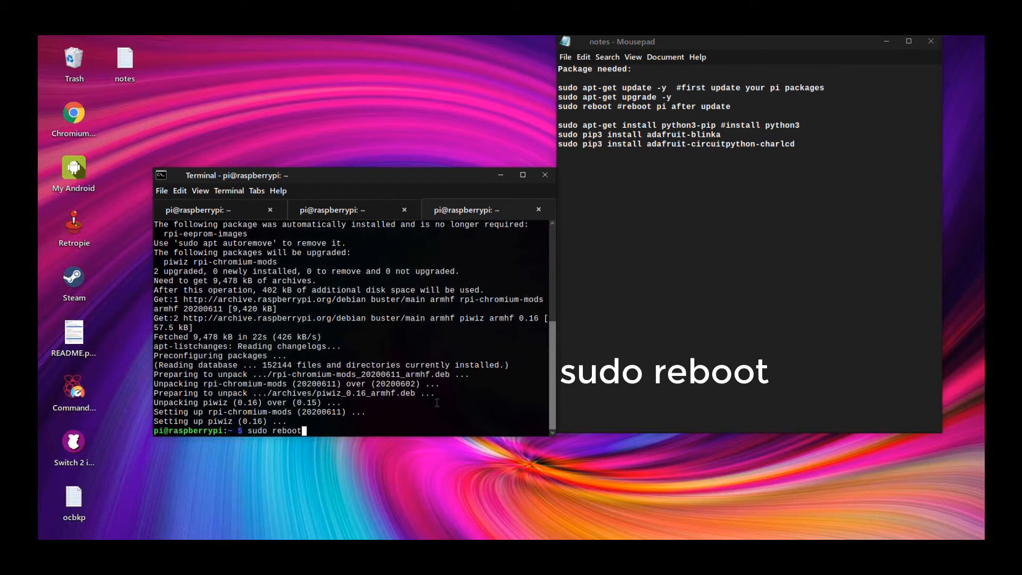
pyautogui.press('Return')
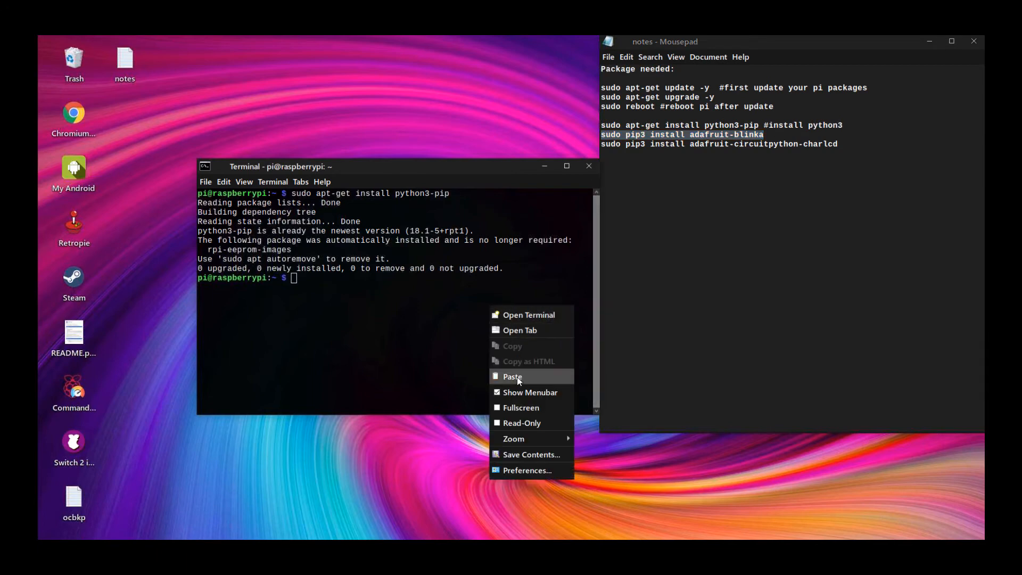
# - Run the pip3 installs for adafruit-blinka and adafruit-circuitpython-charlcd
pyautogui.click(512, 376)
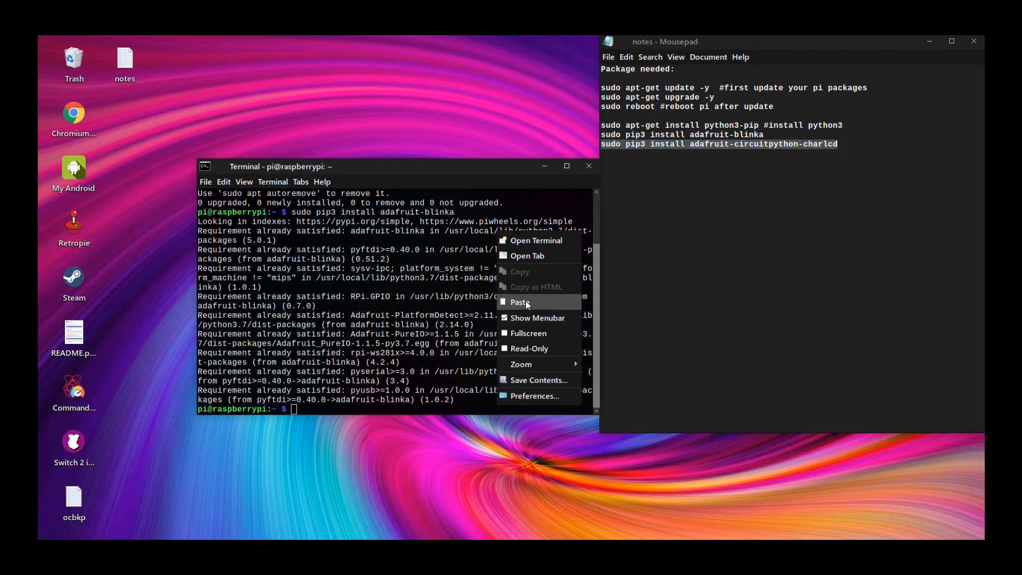
pyautogui.click(519, 301)
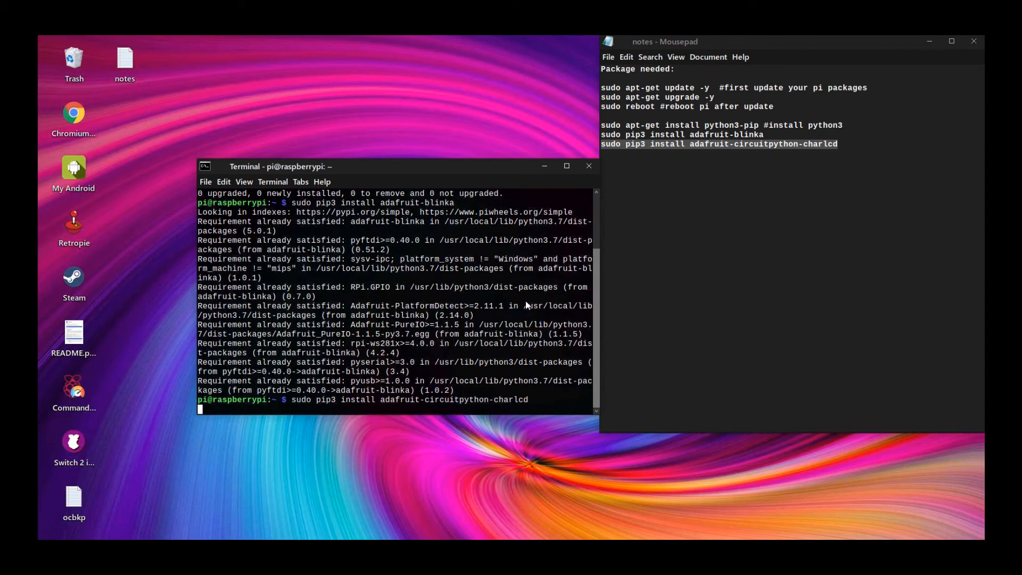
pyautogui.press('Return')
pyautogui.write('cat CPUTempLCD.py')
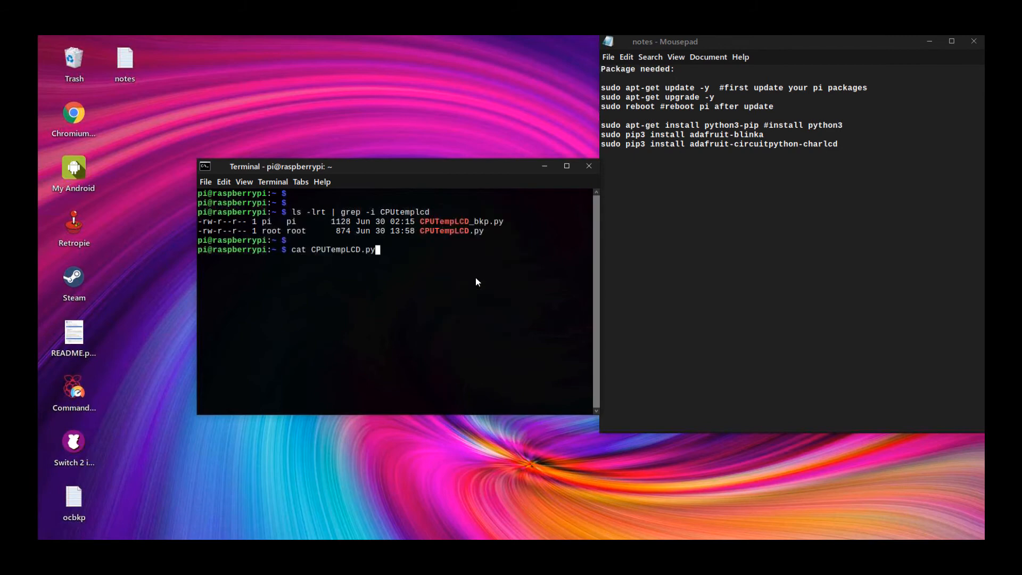
# - Print CPUTempLCD.py with cat and copy the displayed script code
pyautogui.press('Return')
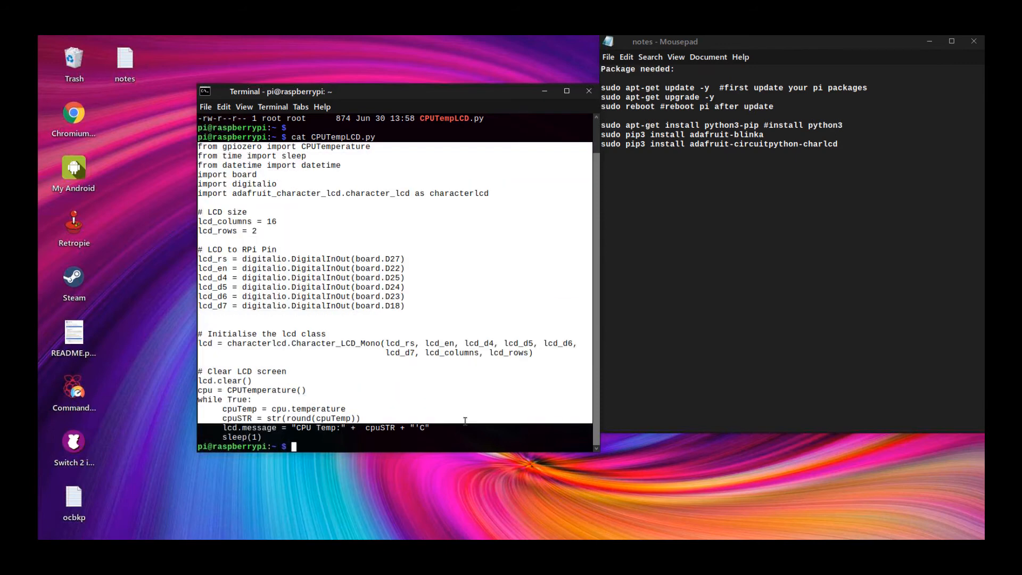
pyautogui.rightClick(391, 417)
pyautogui.write('+++++++++++++++++++++++++')
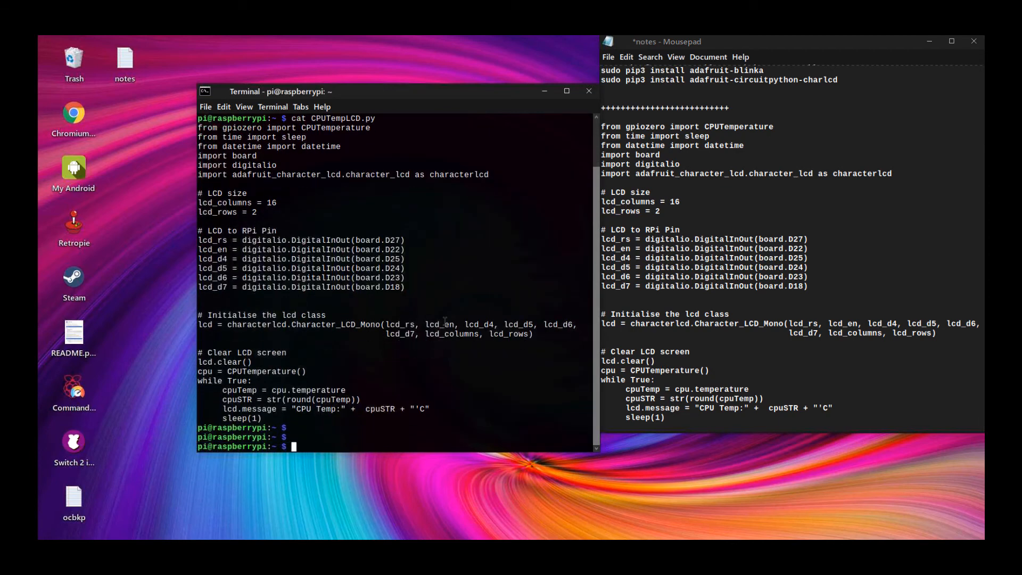
pyautogui.moveTo(453, 379)
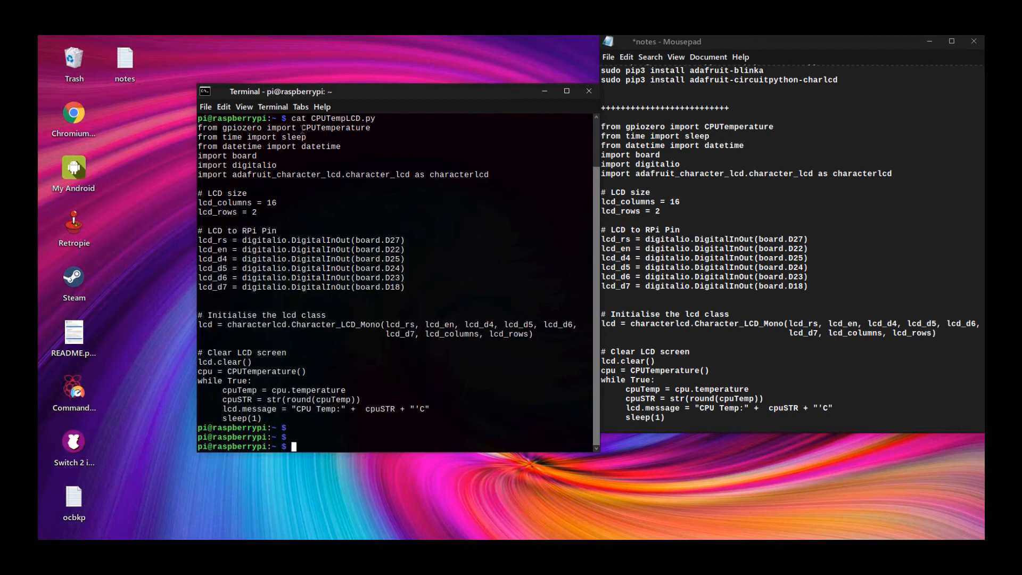
# - Run 'sudo python3 CPUTempLCD.py' to show the CPU temperature on the LCD
pyautogui.rightClick(345, 117)
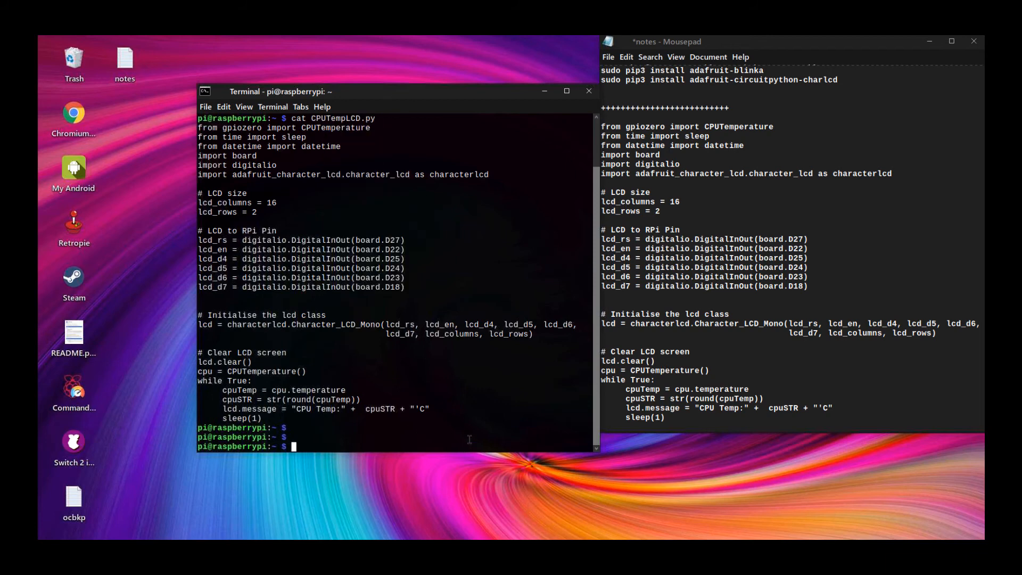
pyautogui.write('sudo p')
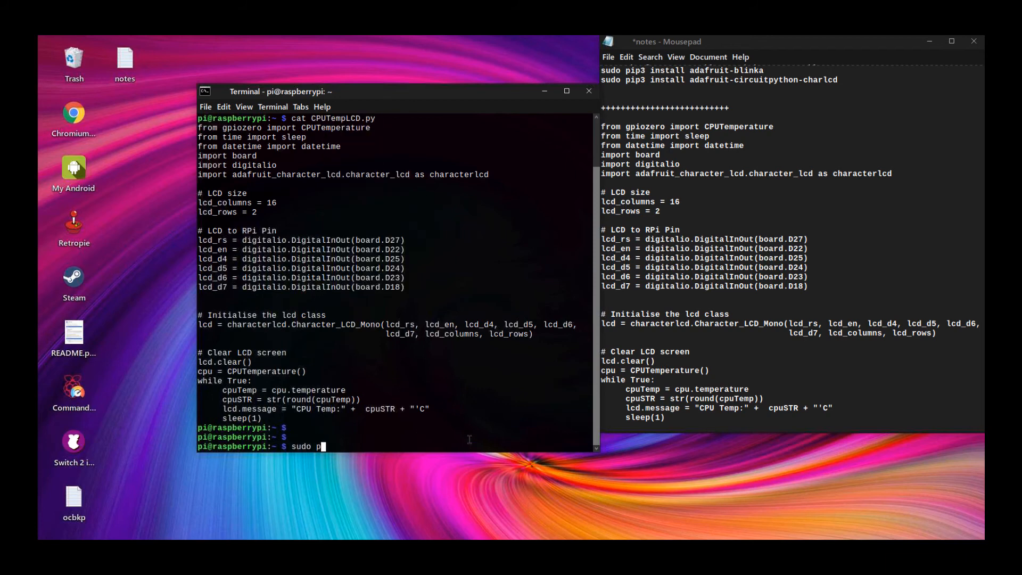
pyautogui.write('ython3')
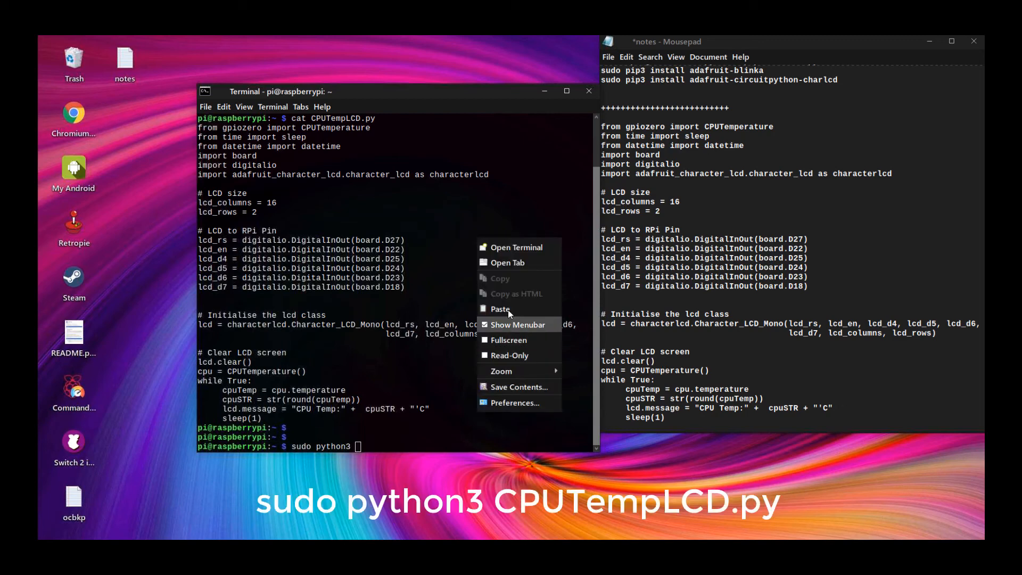
pyautogui.click(500, 309)
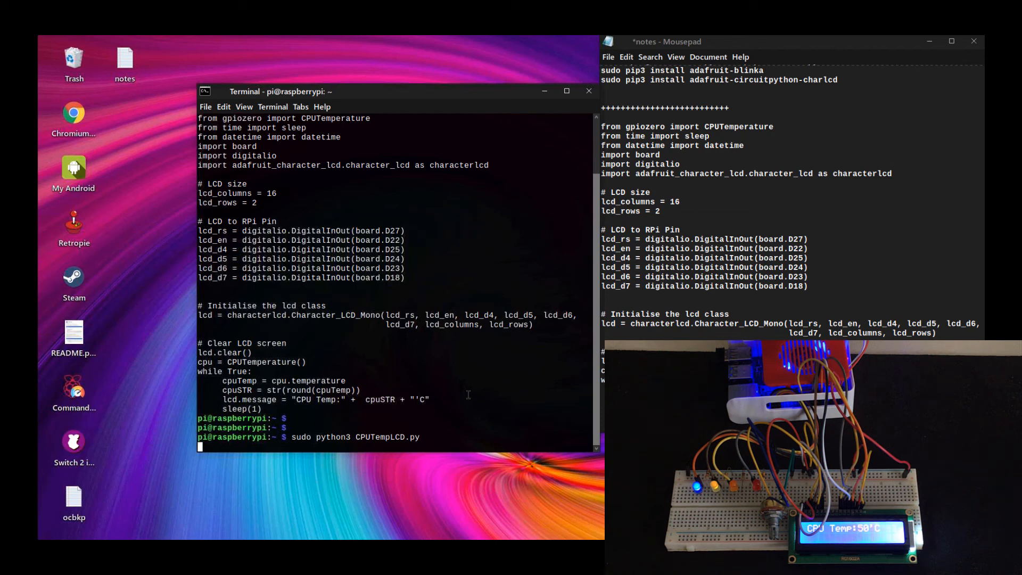
# - Interrupt the running CPUTempLCD.py script with Ctrl+C to return to the prompt
pyautogui.press('ctrl+c')
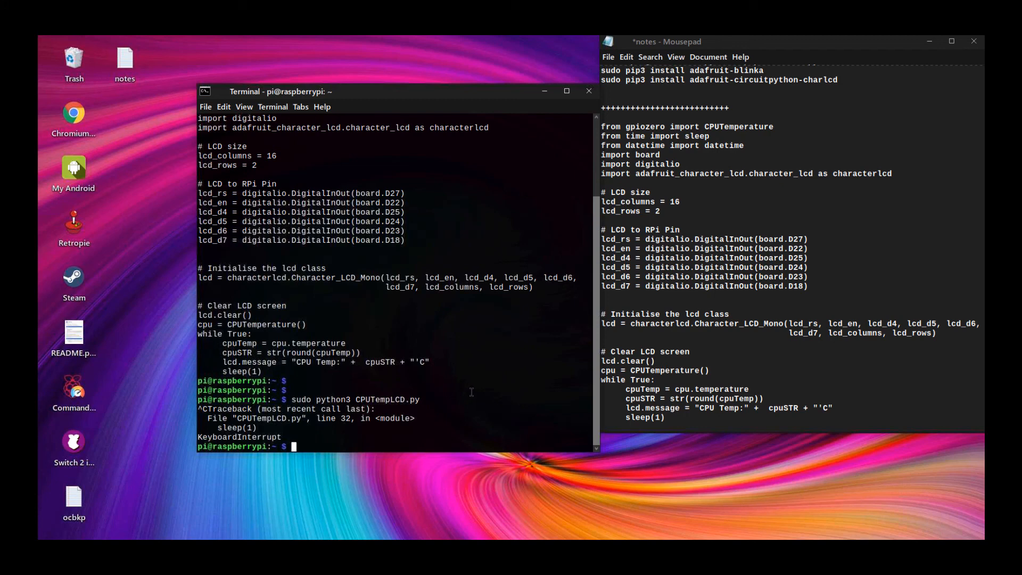
pyautogui.moveTo(522, 230)
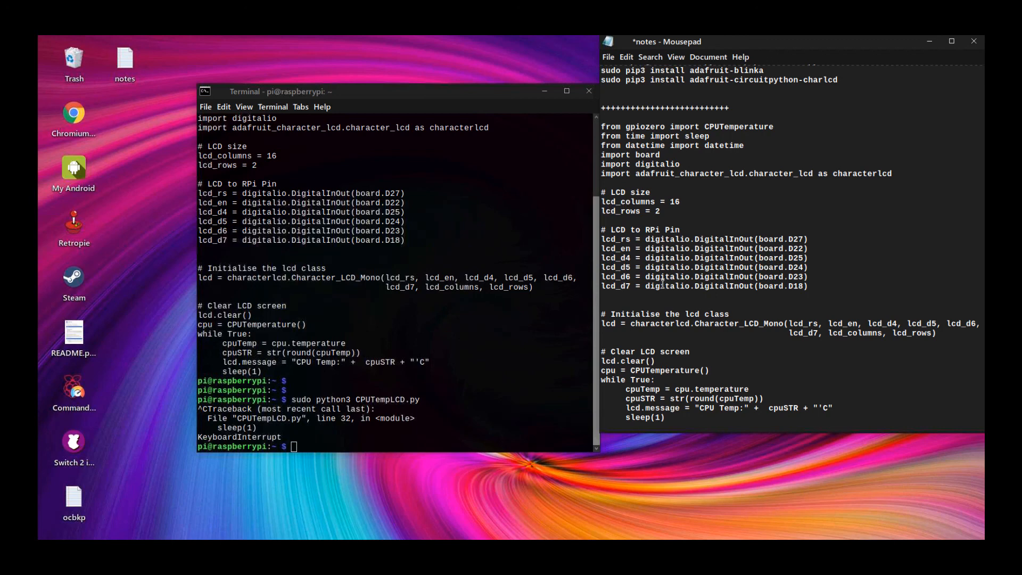
pyautogui.moveTo(564, 318)
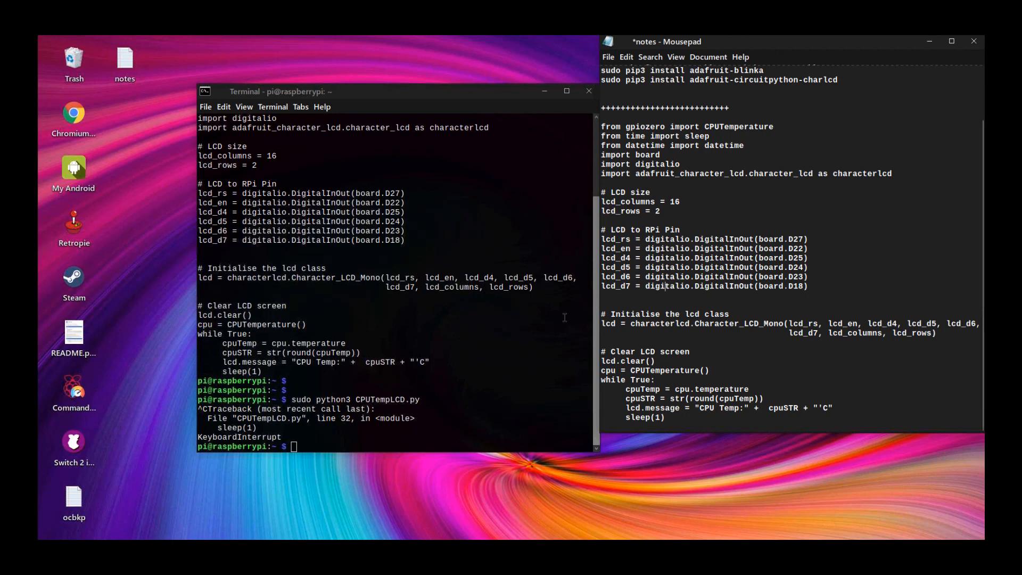